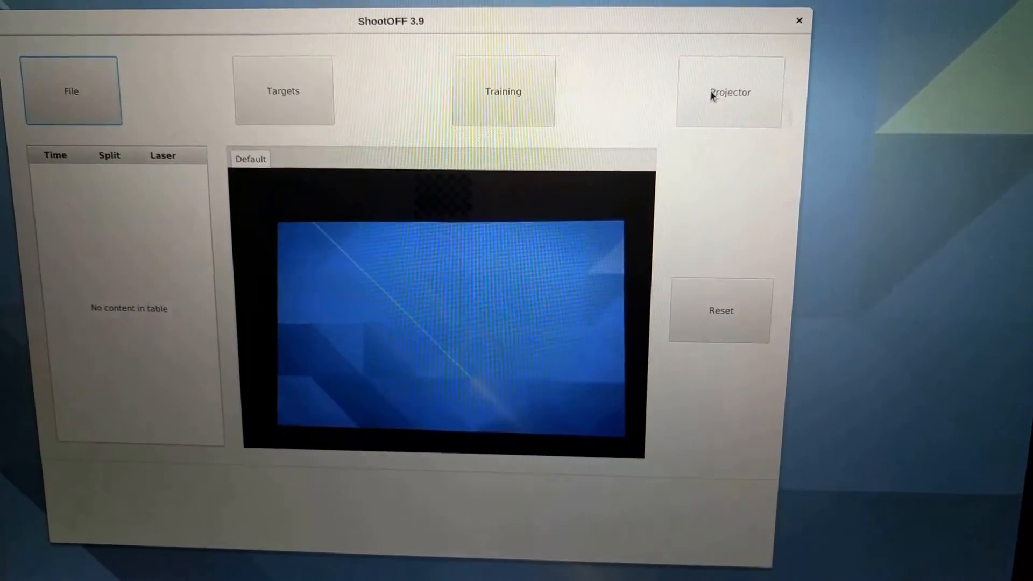
Step: Start and calibrate the projector arena, then go back to the main screen
click(729, 91)
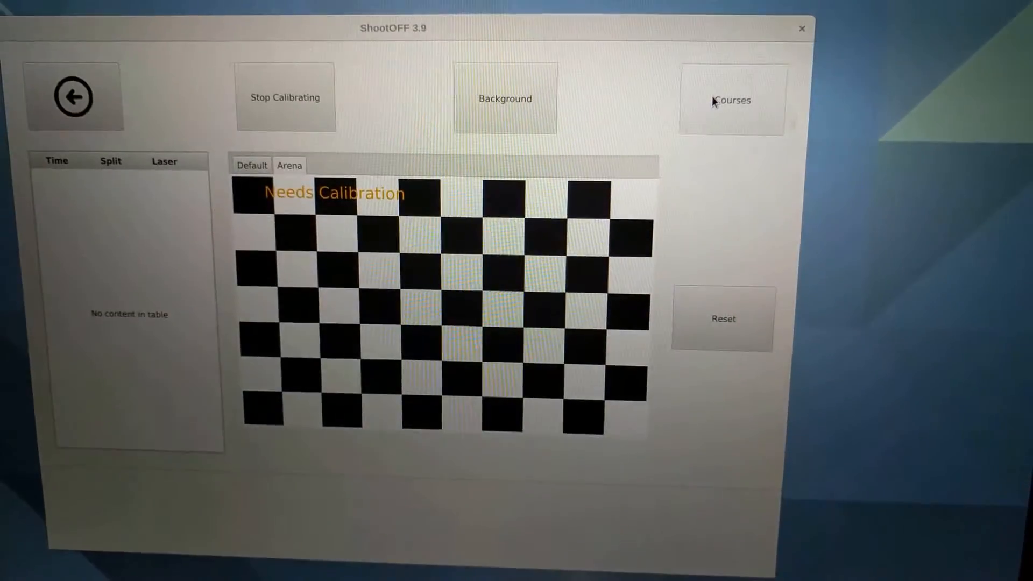
click(285, 97)
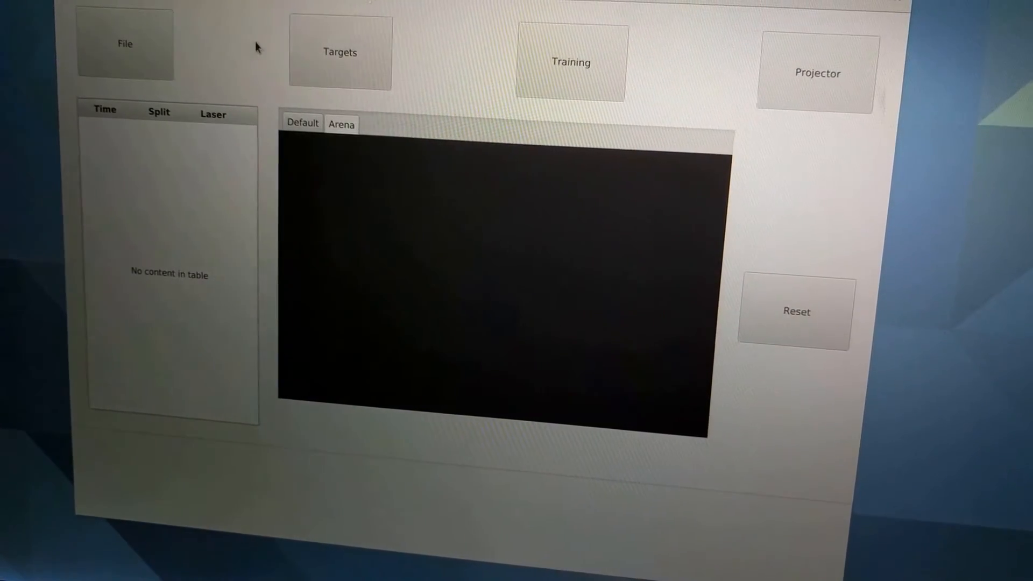
Step: Add an IPSC target from the Targets list and select it to reveal its distance slider
click(340, 52)
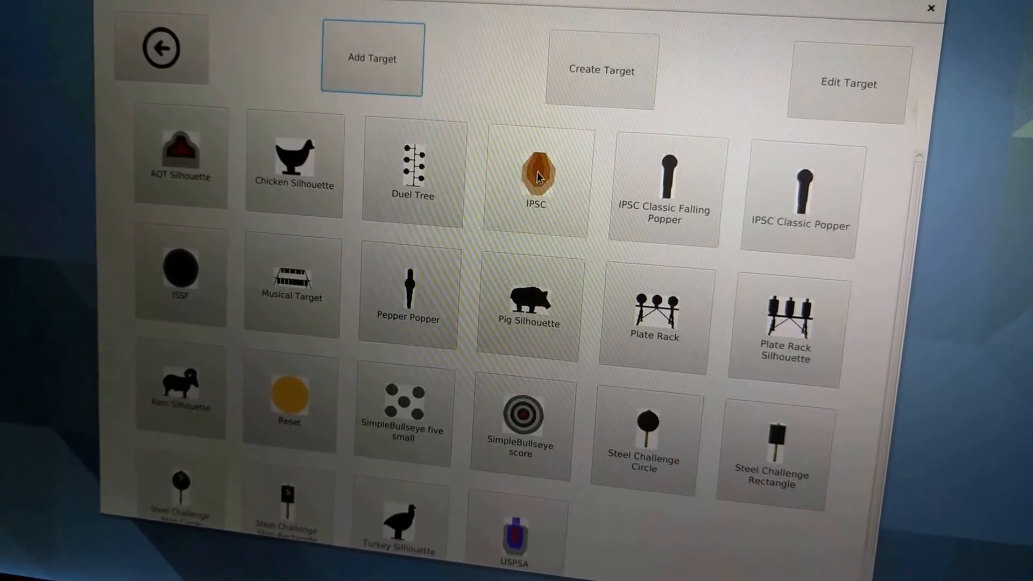
click(537, 173)
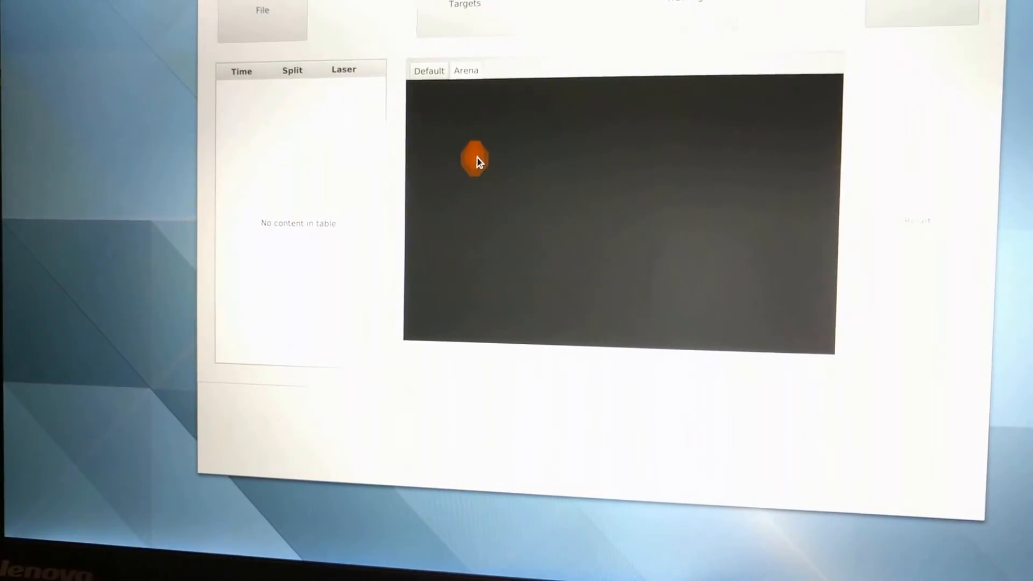
click(475, 160)
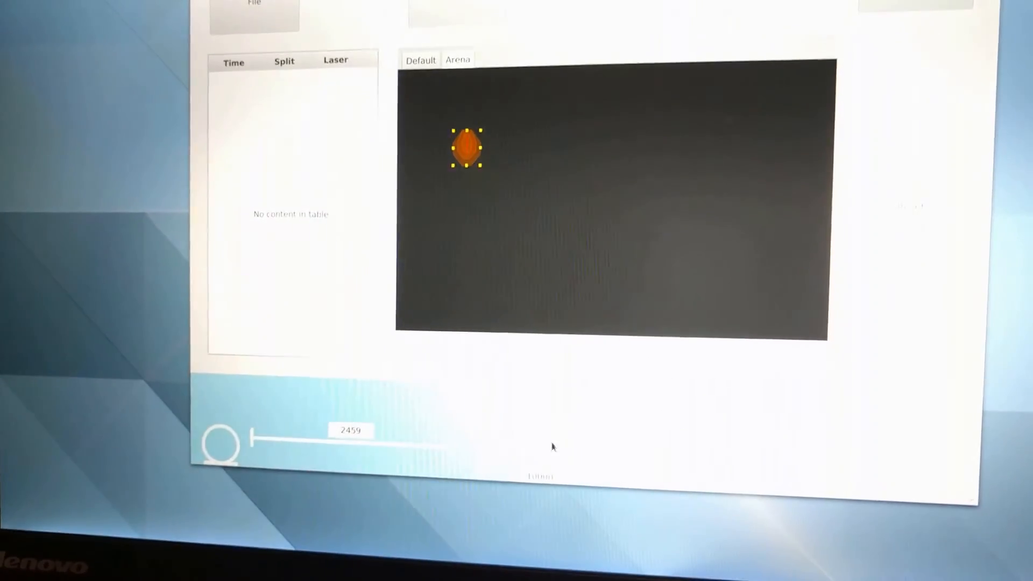